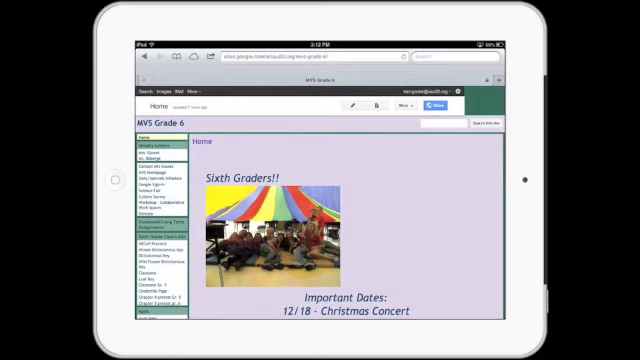
- Open the More menu of page and site actions on the MVS Grade 6 home page
click(402, 107)
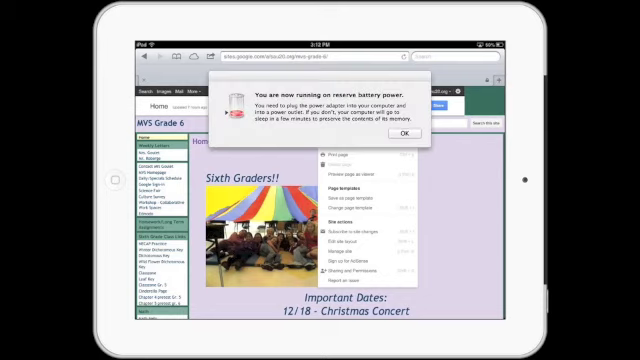
mouse_move(211, 13)
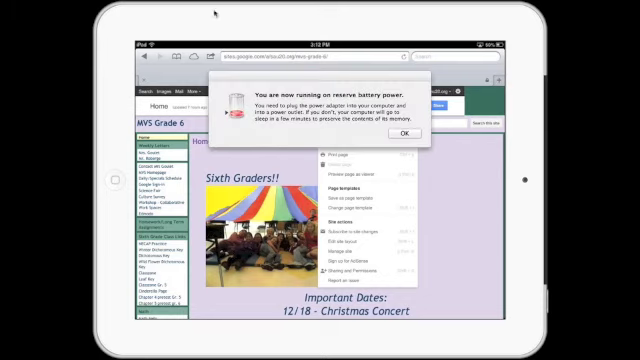
- Choose Manage site to reach the MVS Grade 6 theme gallery
click(401, 133)
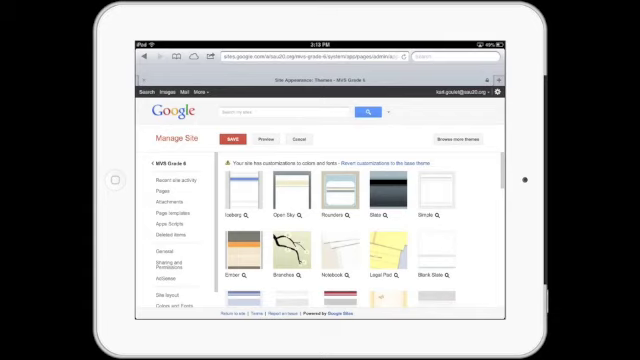
- Scroll the theme gallery and apply the Branches theme to MVS Grade 6
scroll(down, 3)
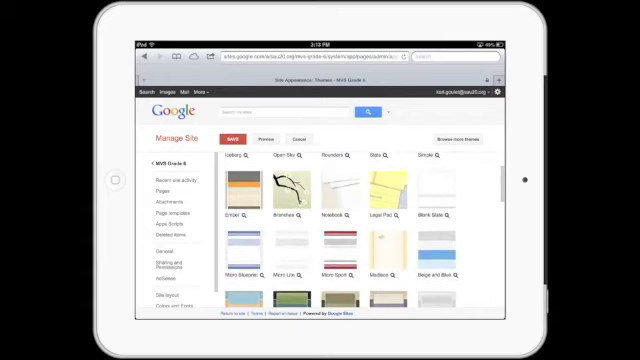
scroll(down, 3)
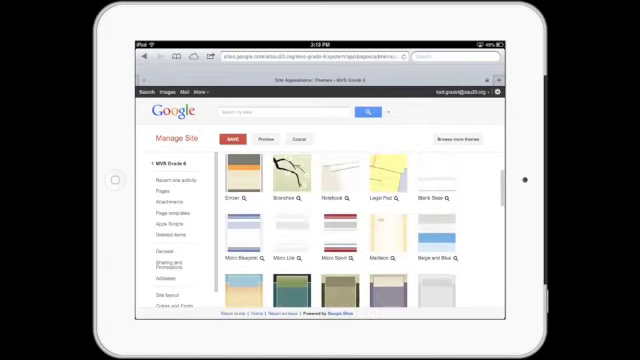
click(290, 175)
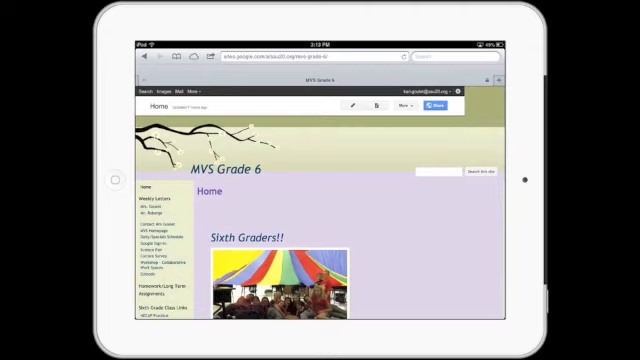
mouse_move(100, 145)
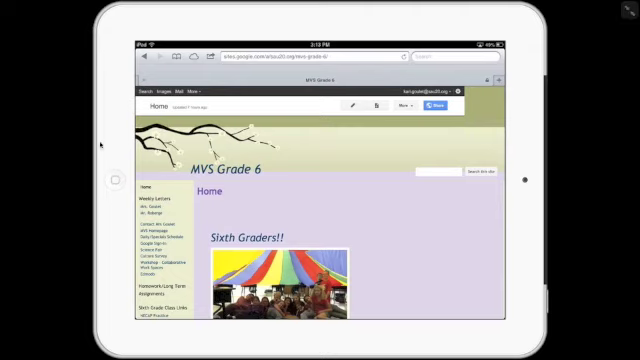